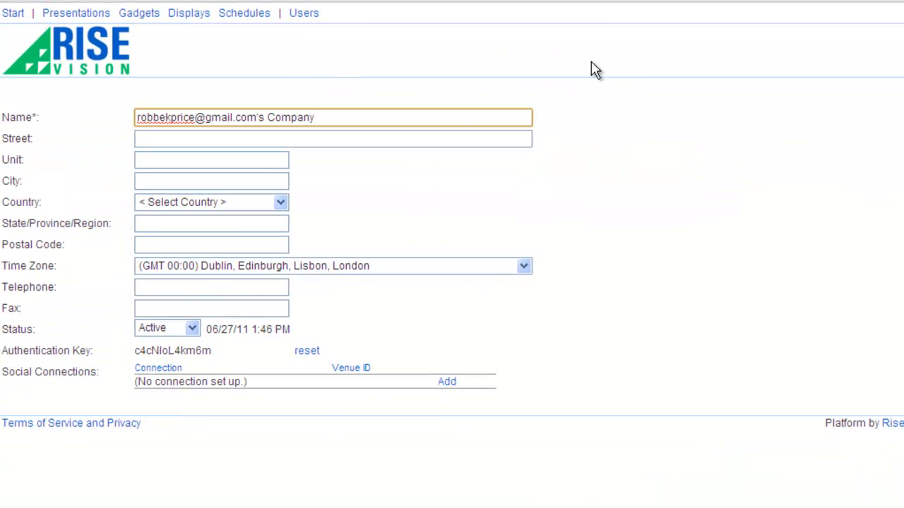
pyautogui.write("Robb's Compa")
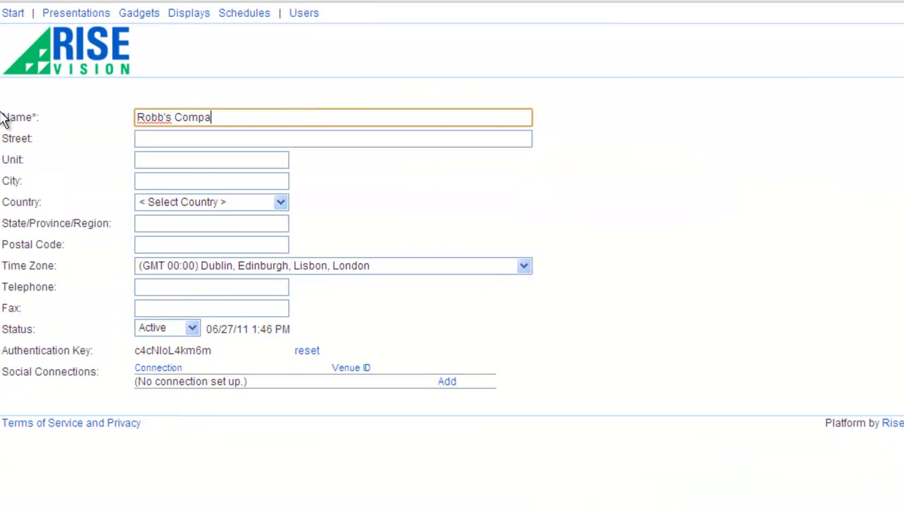
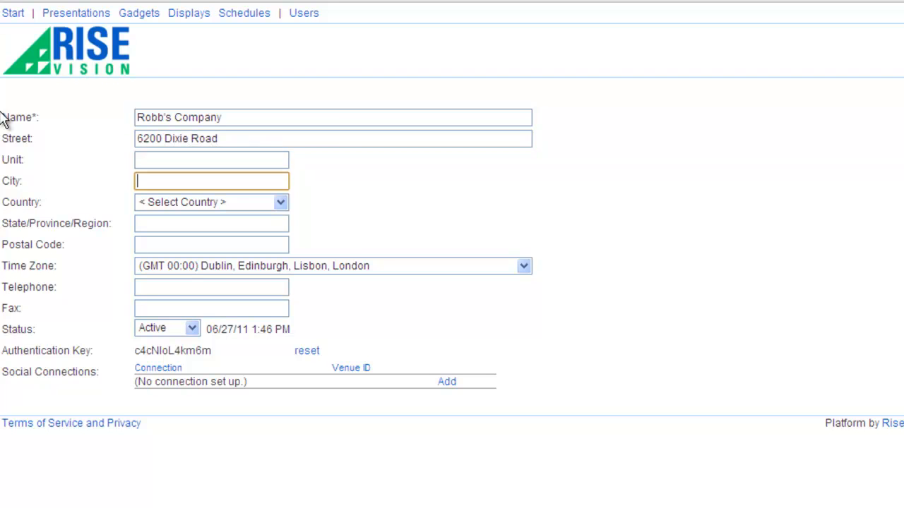
pyautogui.write('Mississauga')
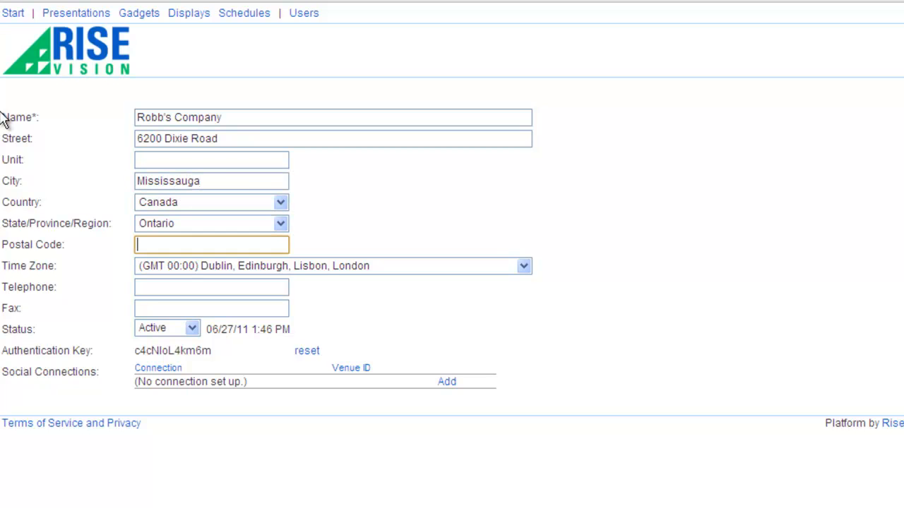
pyautogui.write('M9B6C')
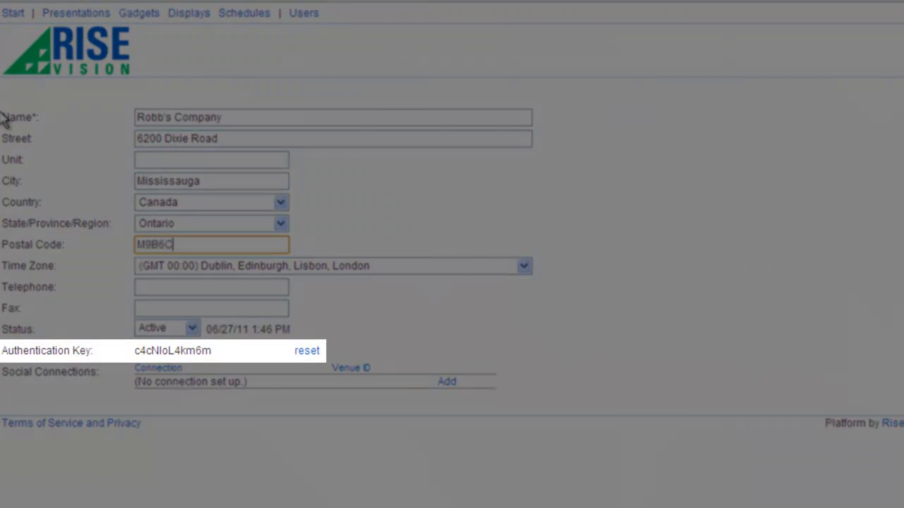
# Finish the postal code as M9B6C7.
pyautogui.write('7')
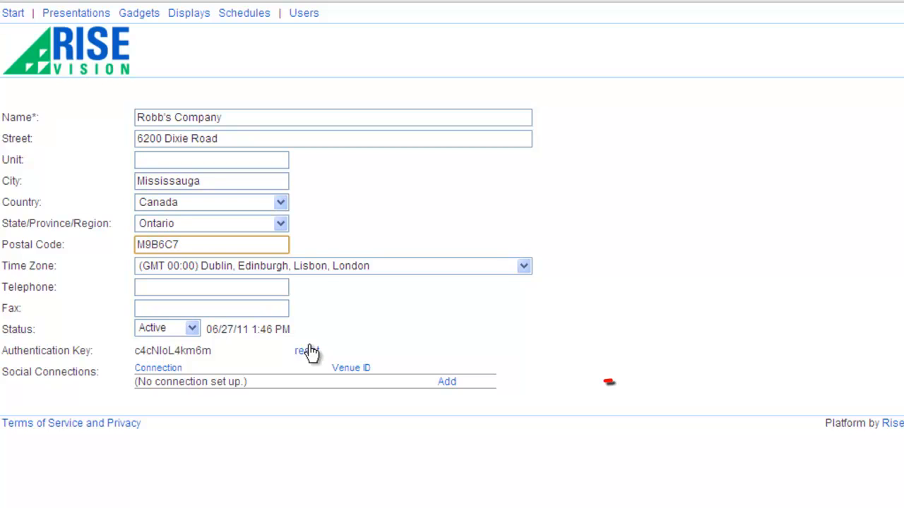
# Add a Foursquare social connection and allow Rise Vision access to the account.
pyautogui.click(446, 381)
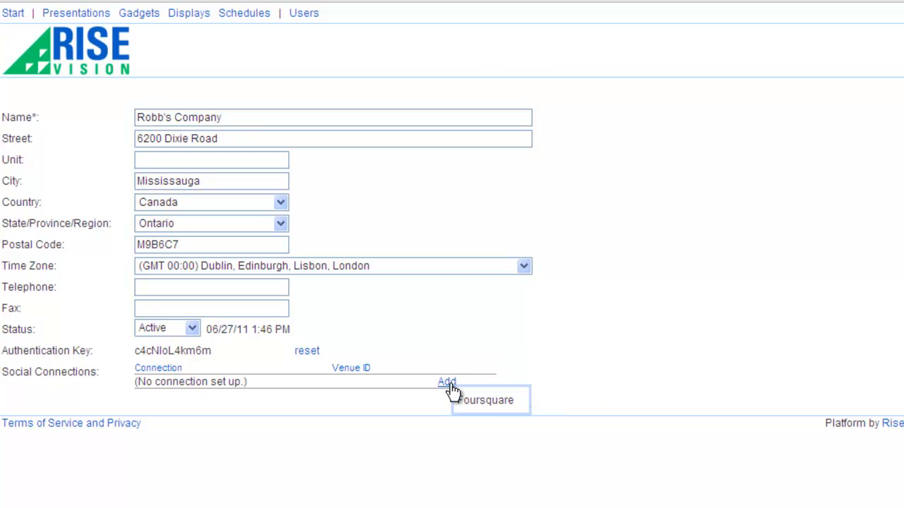
pyautogui.click(487, 401)
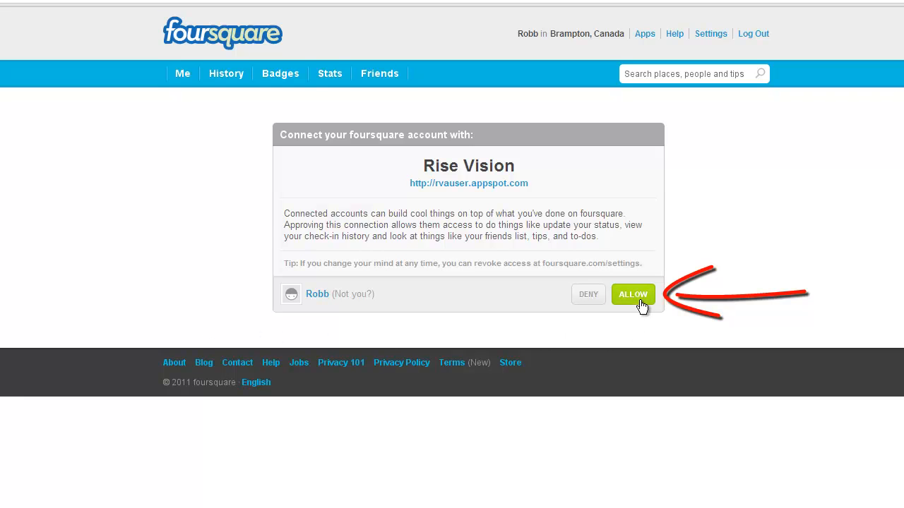
pyautogui.click(632, 295)
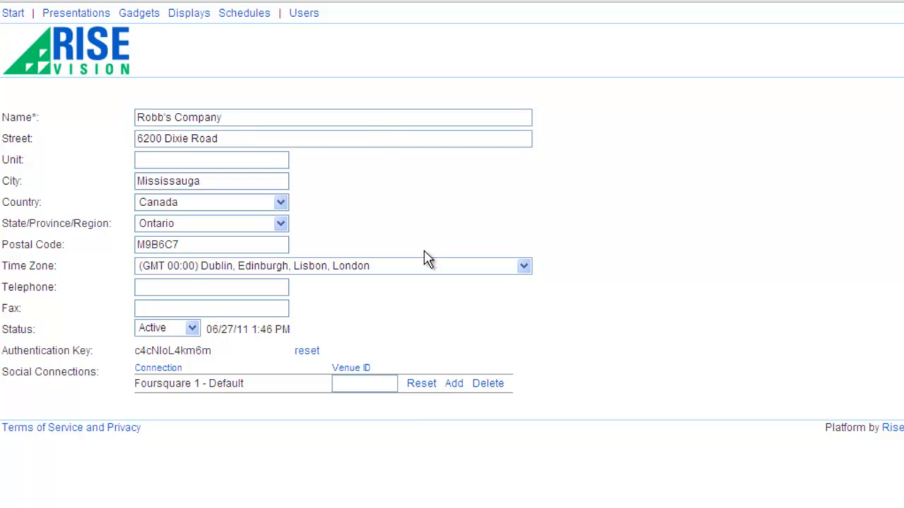
# Enter Venue ID 620 for the Foursquare connection before moving to Users.
pyautogui.write('620')
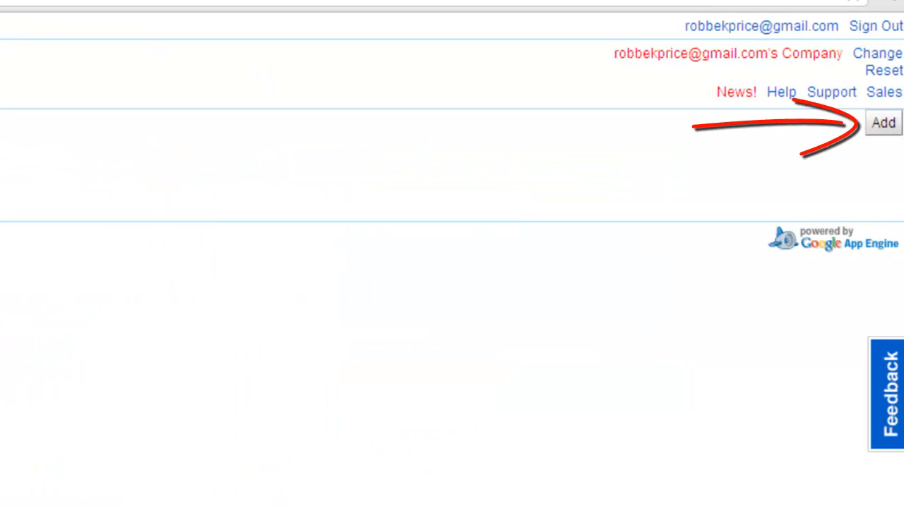
pyautogui.click(883, 121)
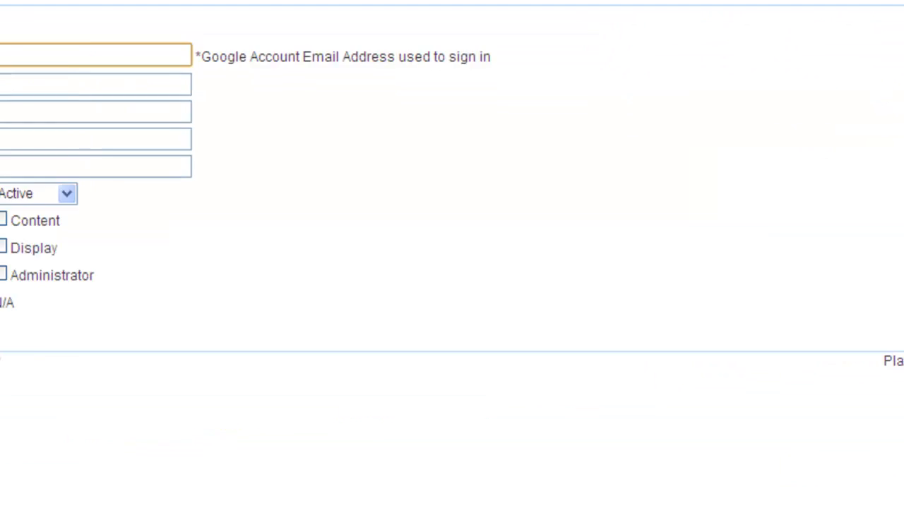
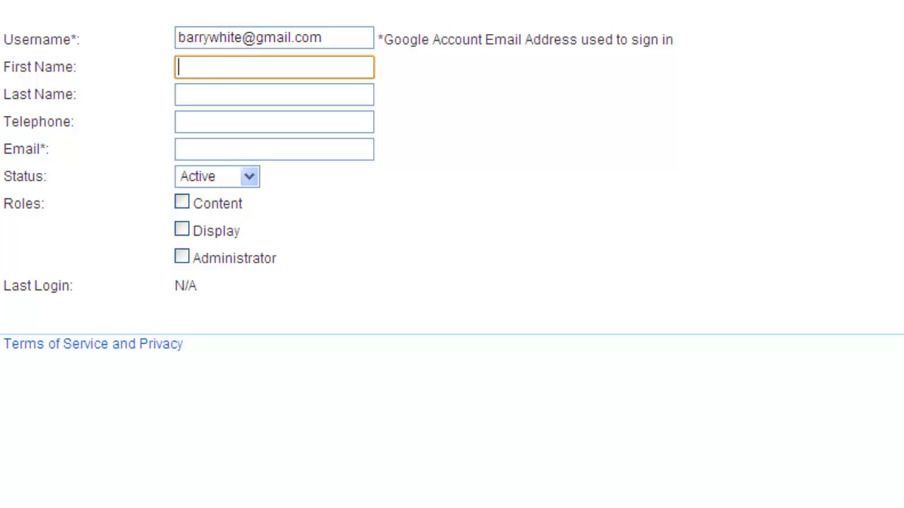
pyautogui.write('Whi')
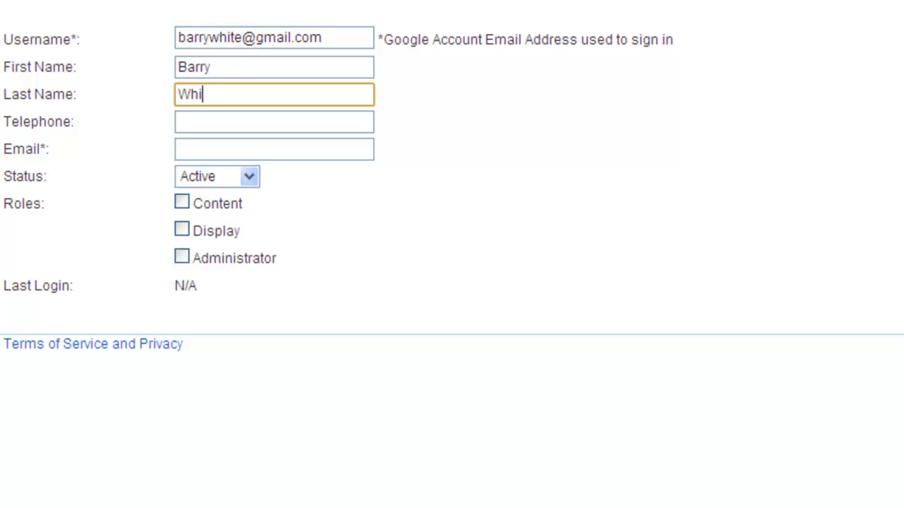
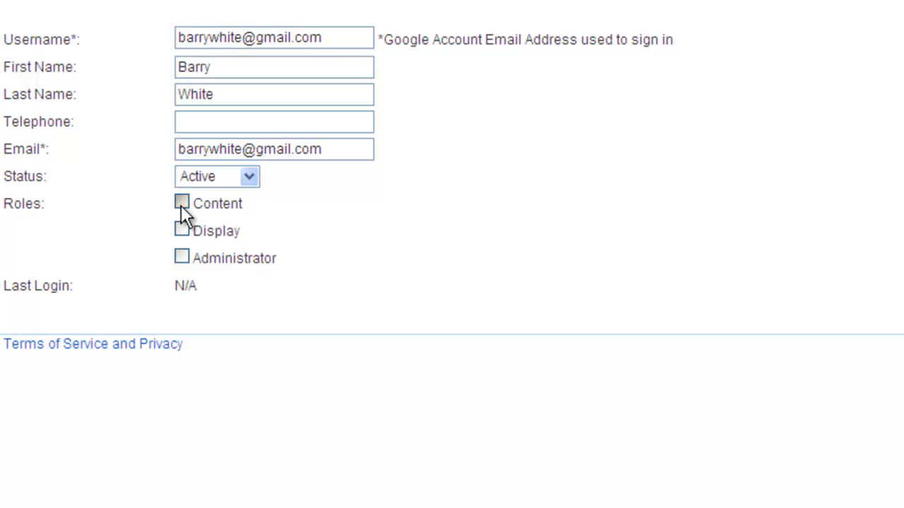
# Give the new user the Content role and save.
pyautogui.click(181, 204)
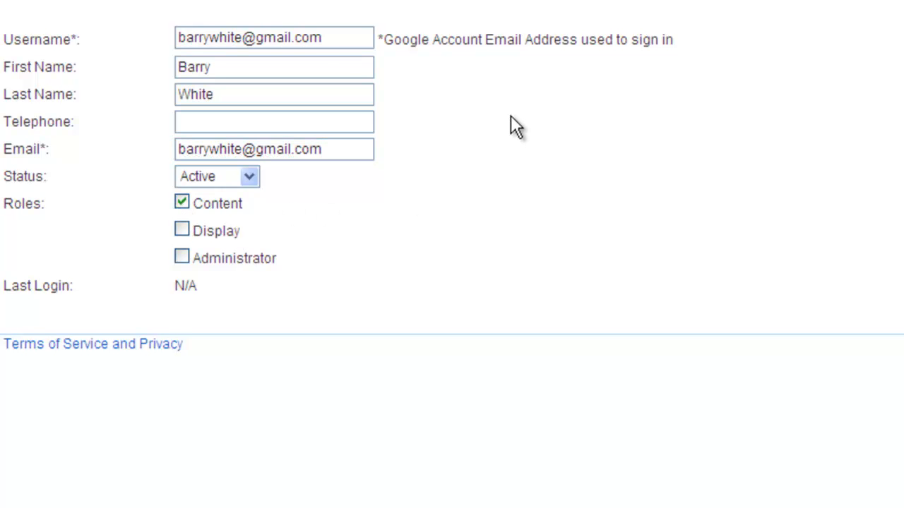
pyautogui.click(757, 60)
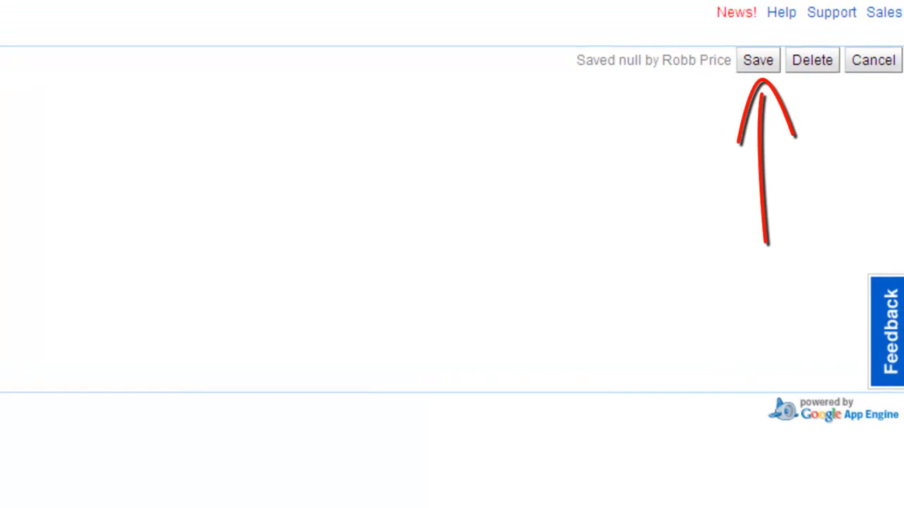
pyautogui.click(758, 60)
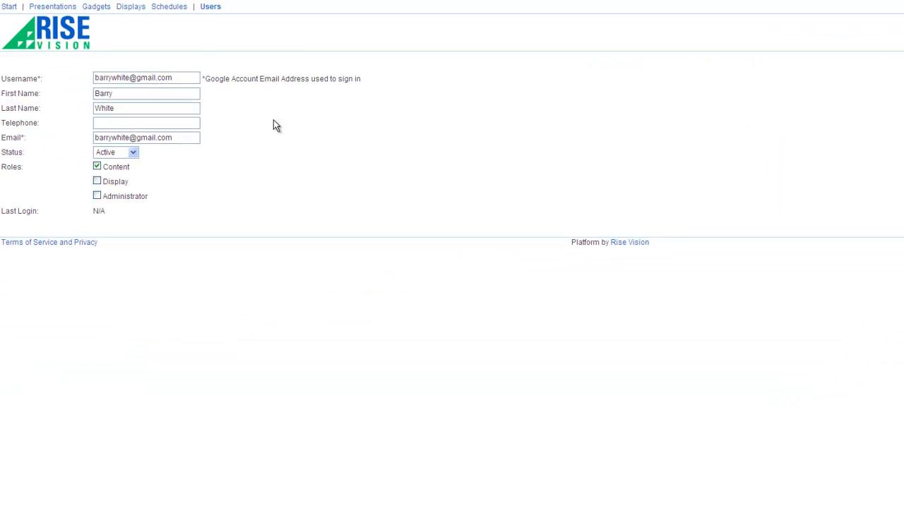